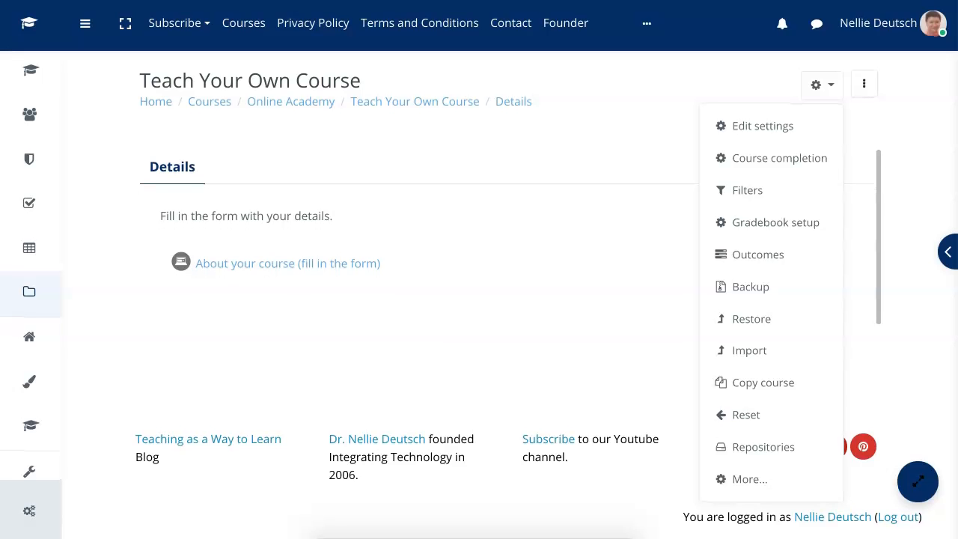
Show the Users options on the Teach Your Own Course administration page.
left_click(818, 84)
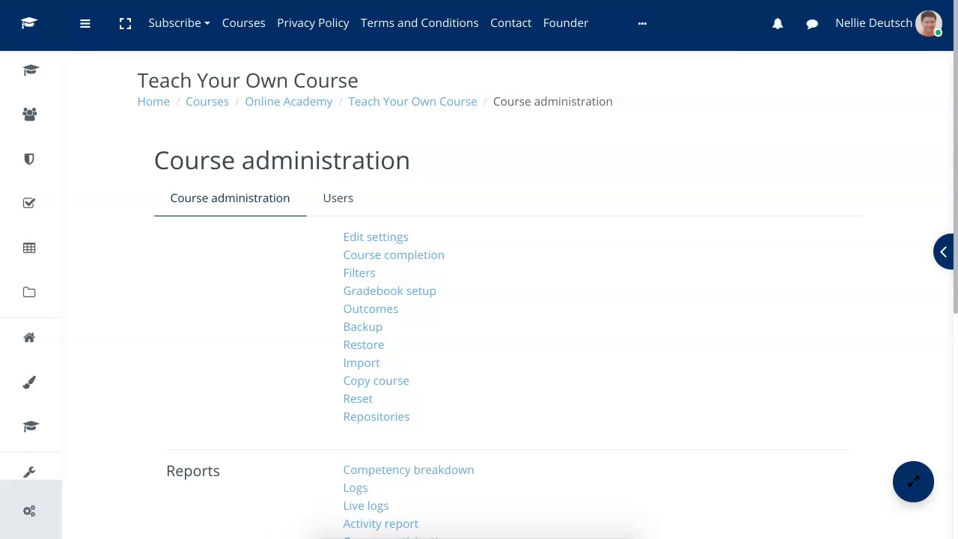
left_click(339, 198)
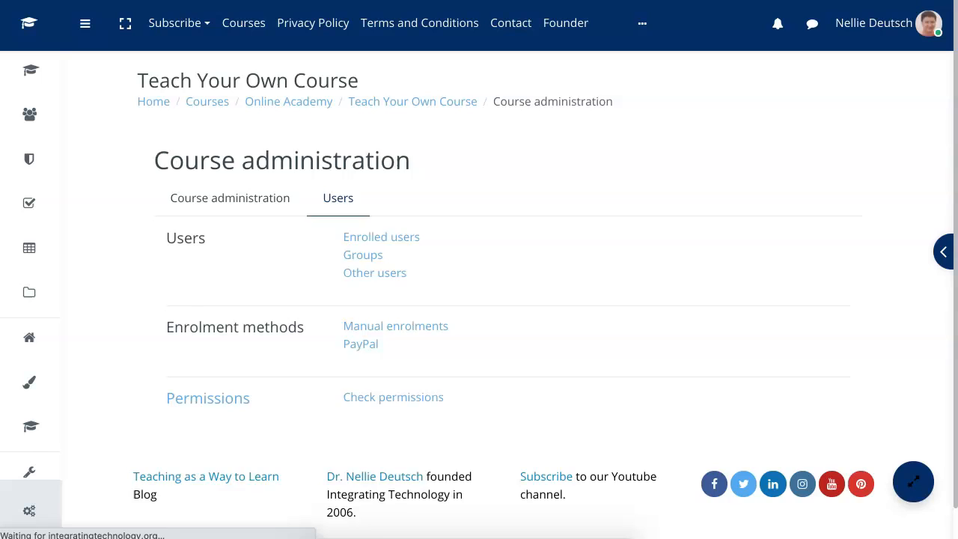
Review the course's enrolment methods list and go to the PayPal method's settings.
left_click(395, 326)
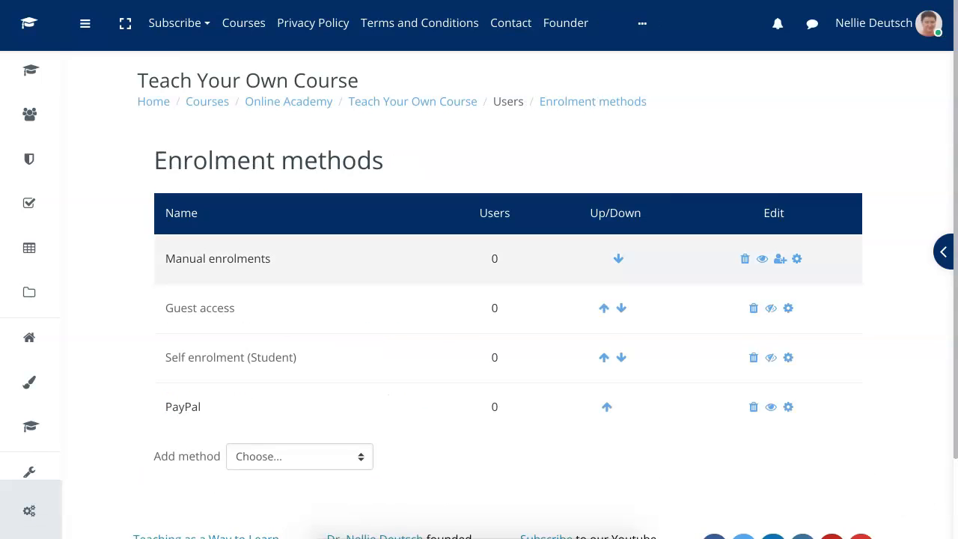
scroll("down", 3)
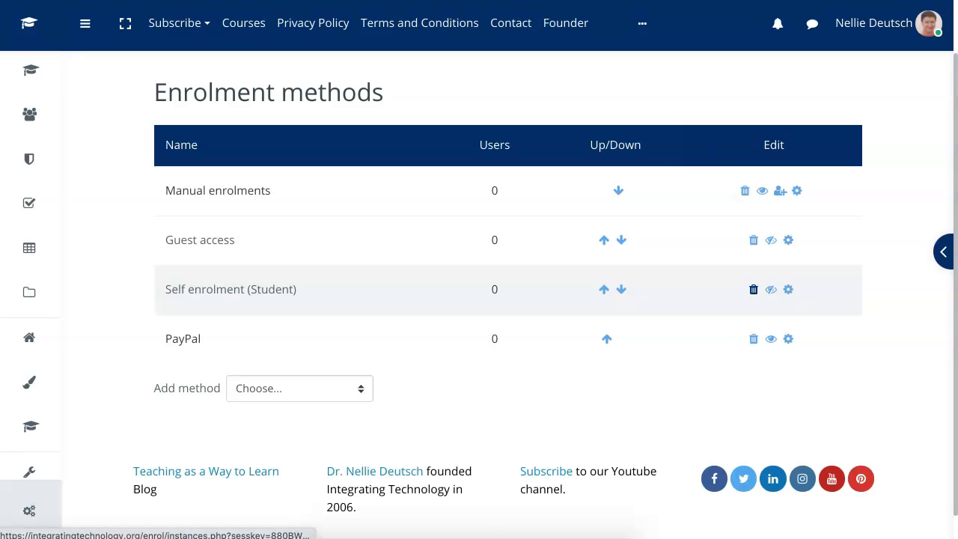
mouse_move(755, 291)
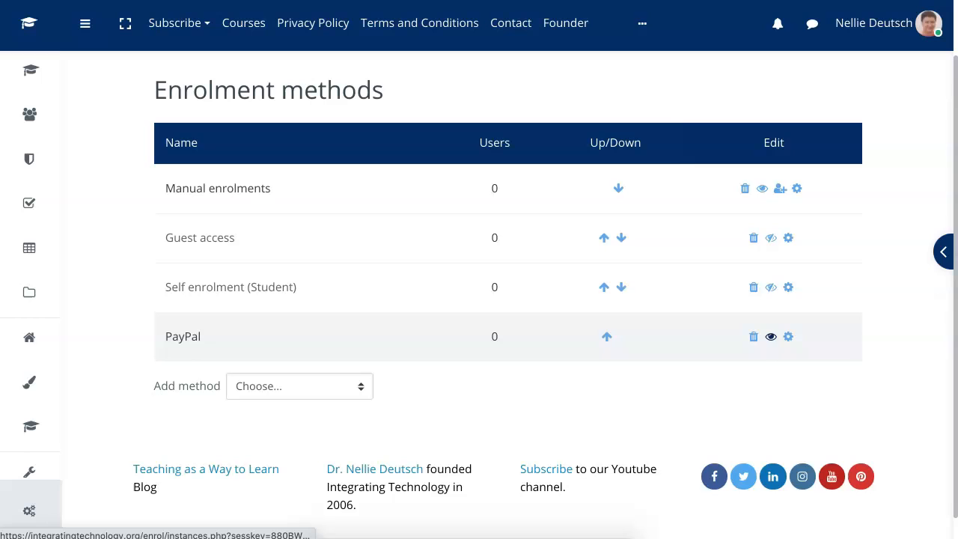
left_click(787, 336)
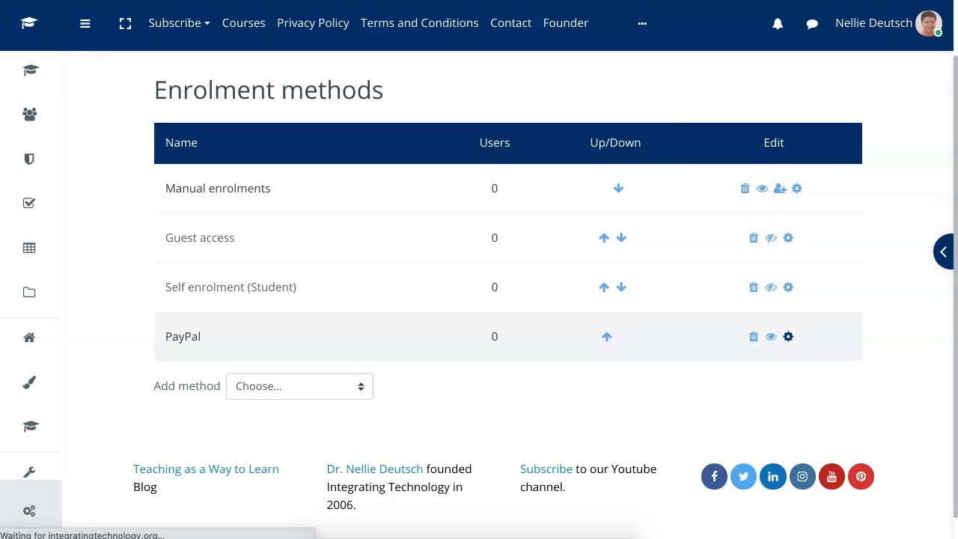
Review the PayPal enrolment settings: enrolments allowed, cost 420, US Dollar currency, assigned role.
left_click(788, 335)
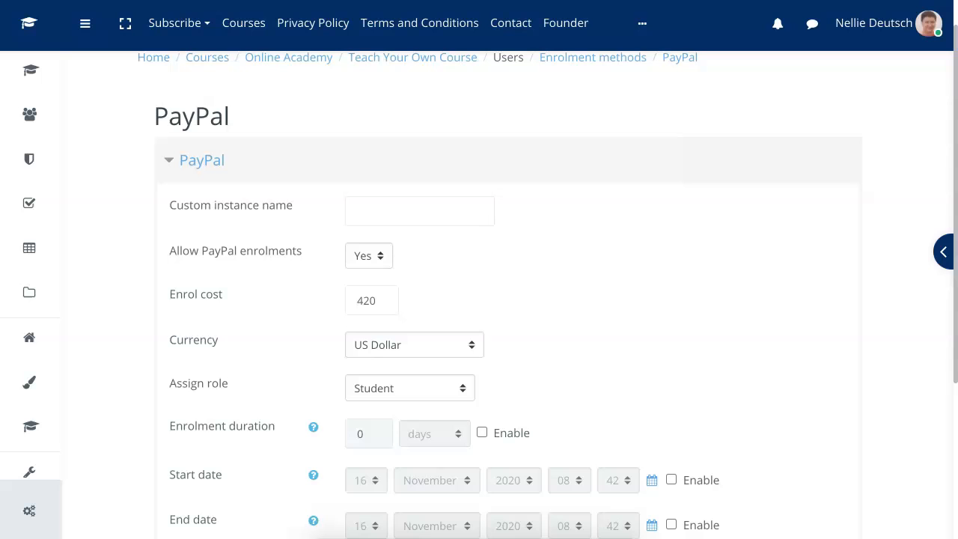
scroll("down", 3)
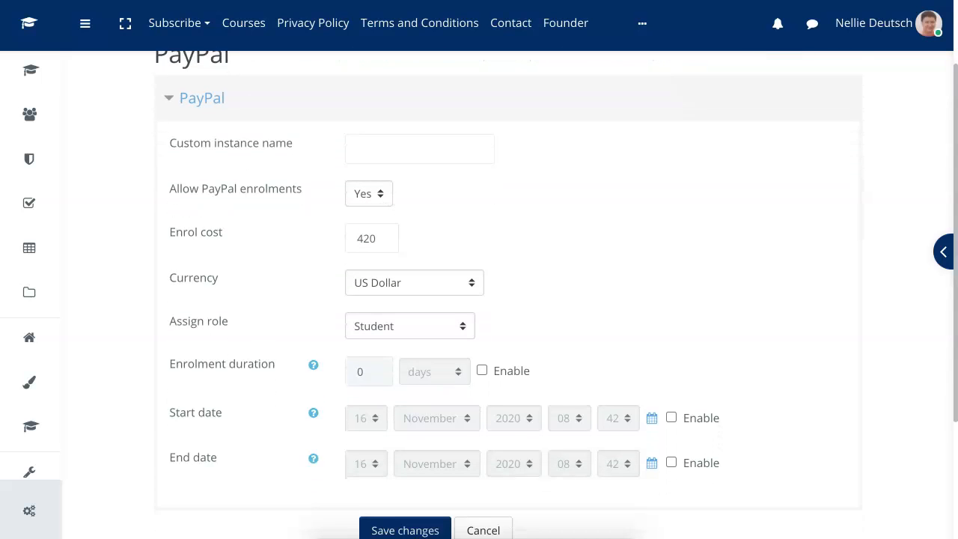
scroll("down", 3)
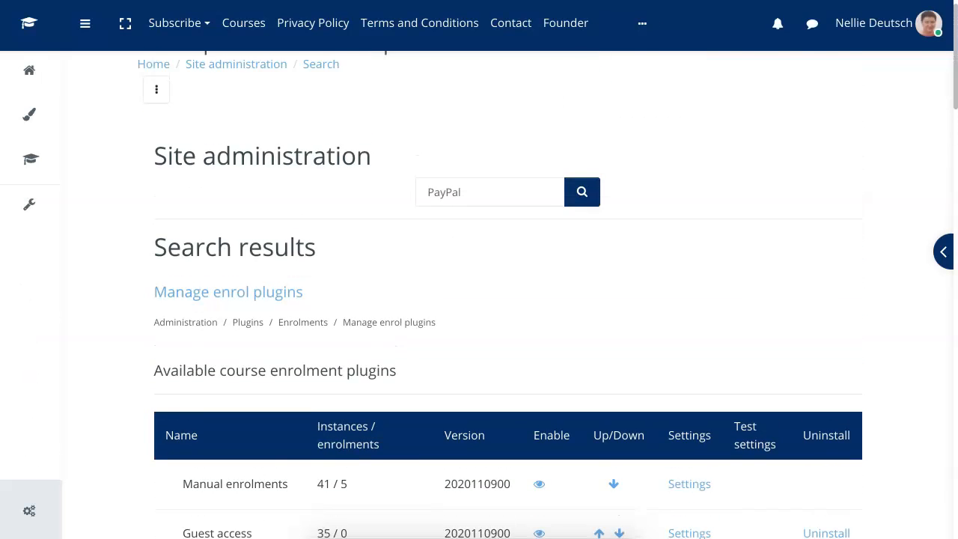
Scroll the Manage enrol plugins table down to PayPal and Enrolment on payment.
scroll("down", 3)
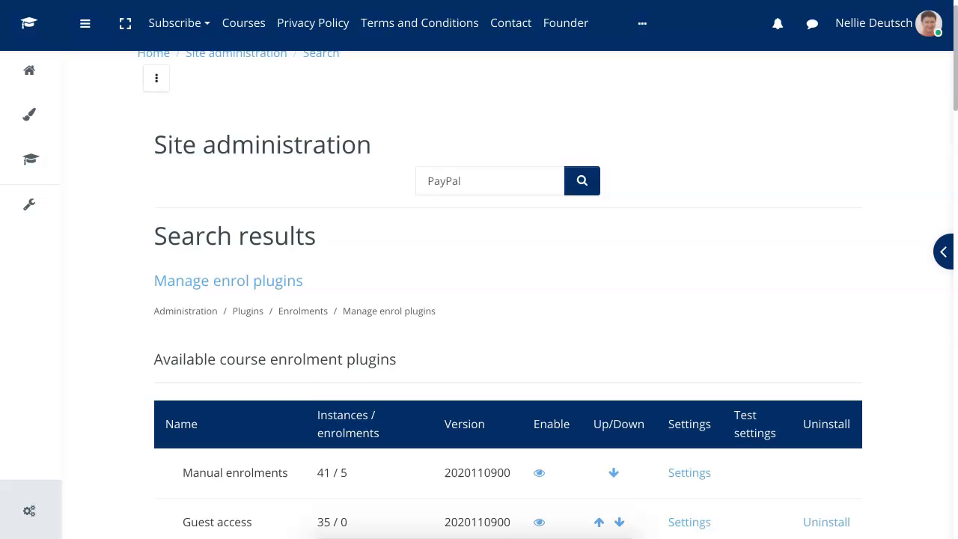
scroll("down", 3)
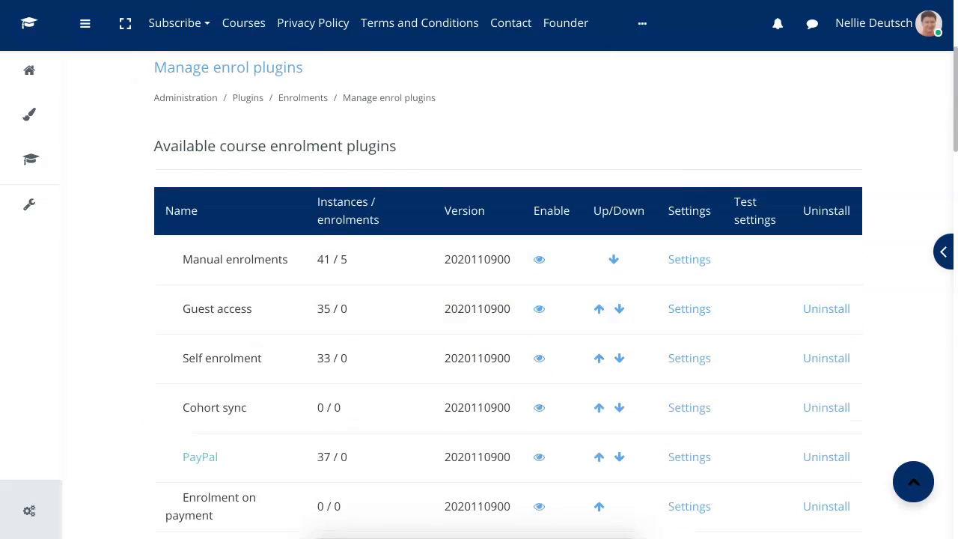
scroll("down", 3)
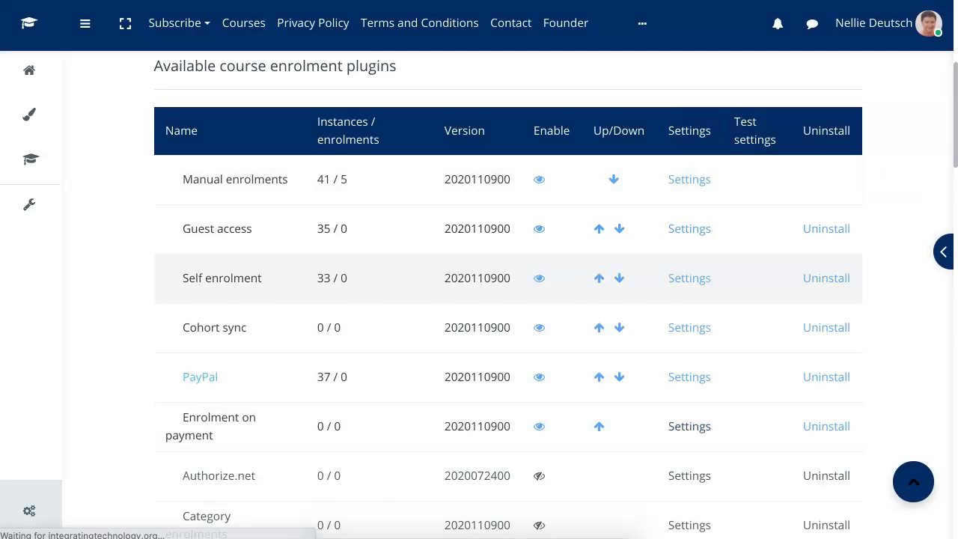
left_click(689, 426)
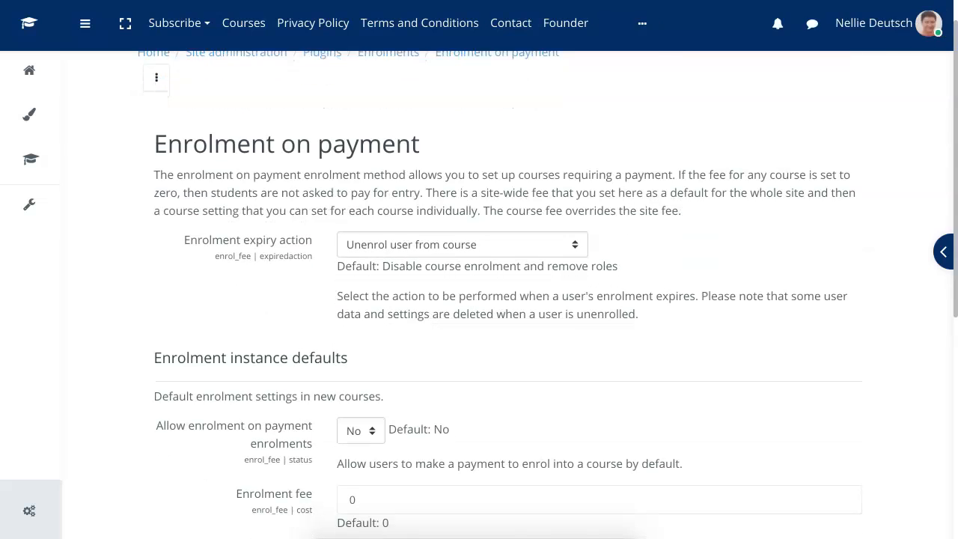
scroll("down", 3)
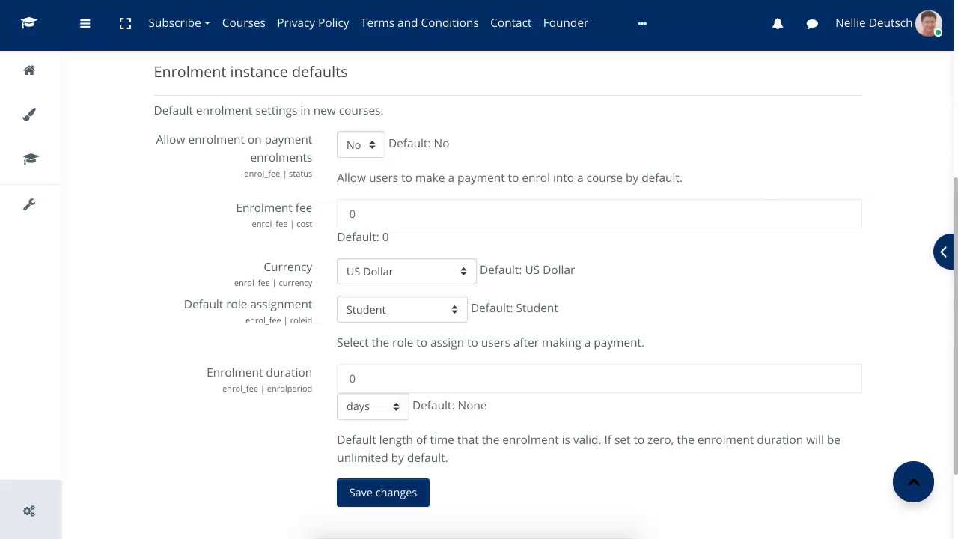
scroll("down", 3)
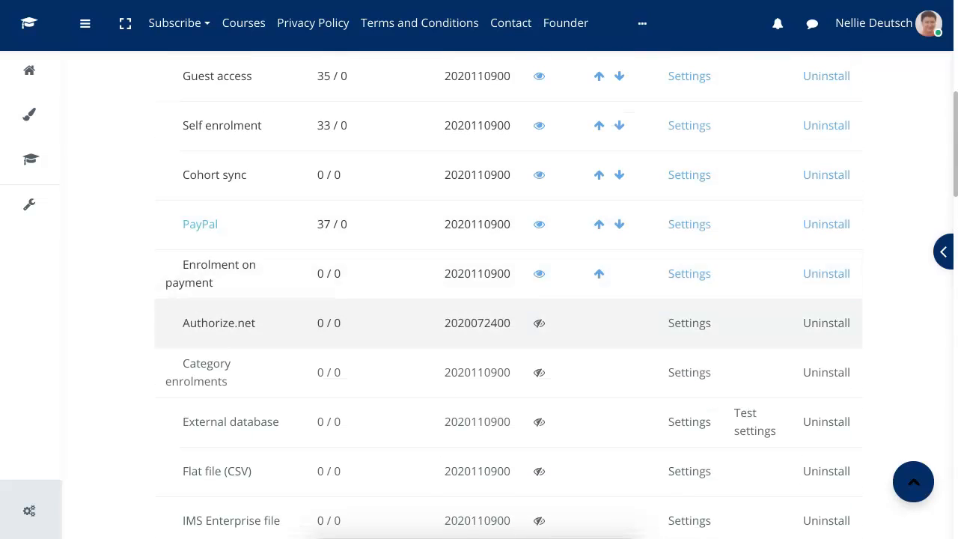
scroll("down", 3)
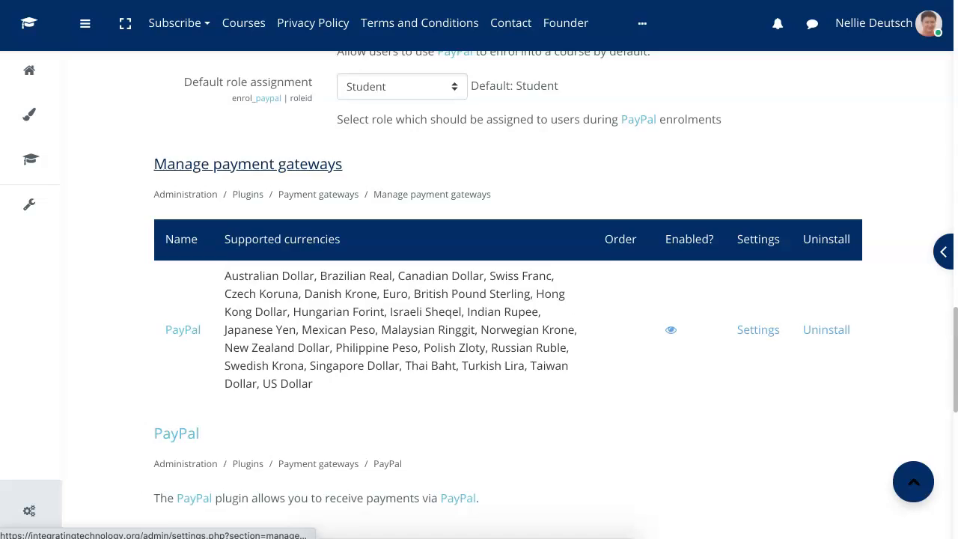
scroll("down", 3)
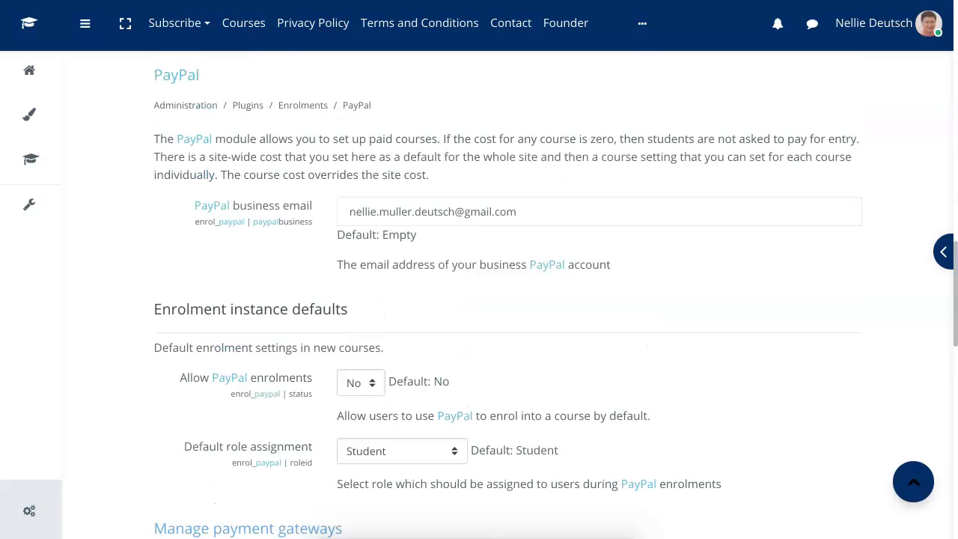
scroll("up", 3)
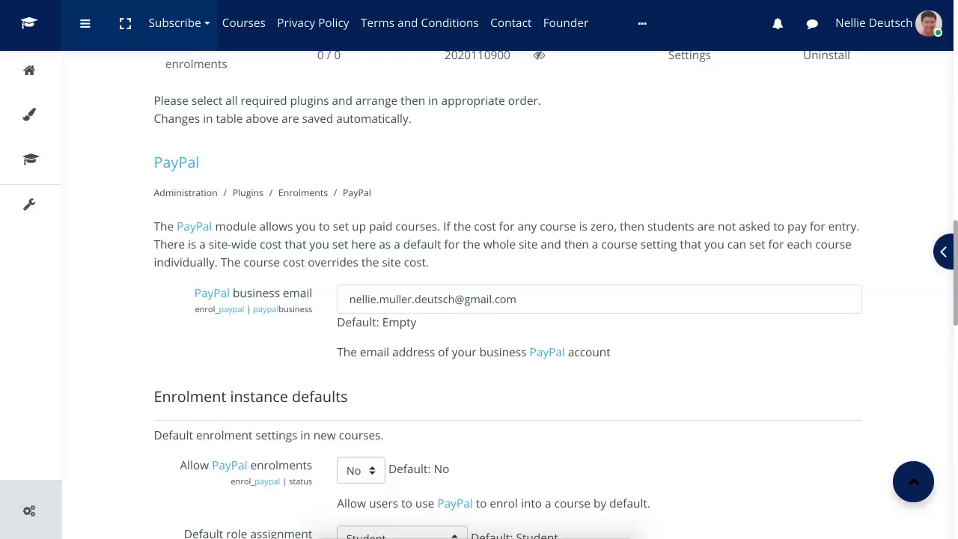
scroll("down", 3)
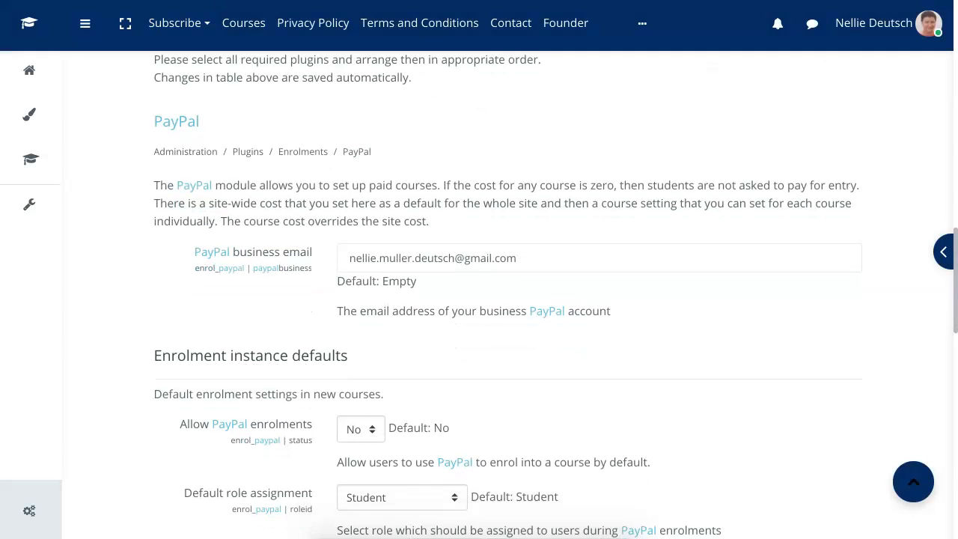
scroll("down", 3)
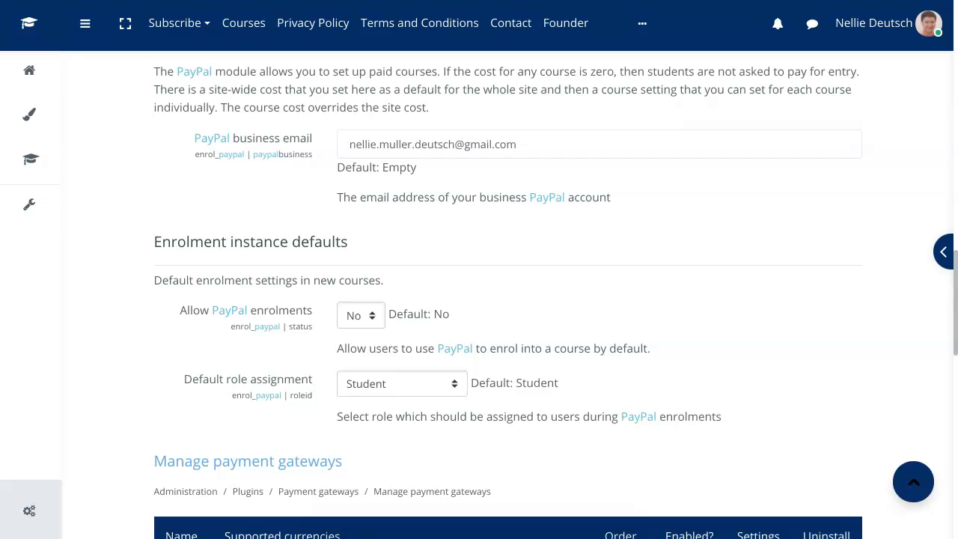
scroll("down", 3)
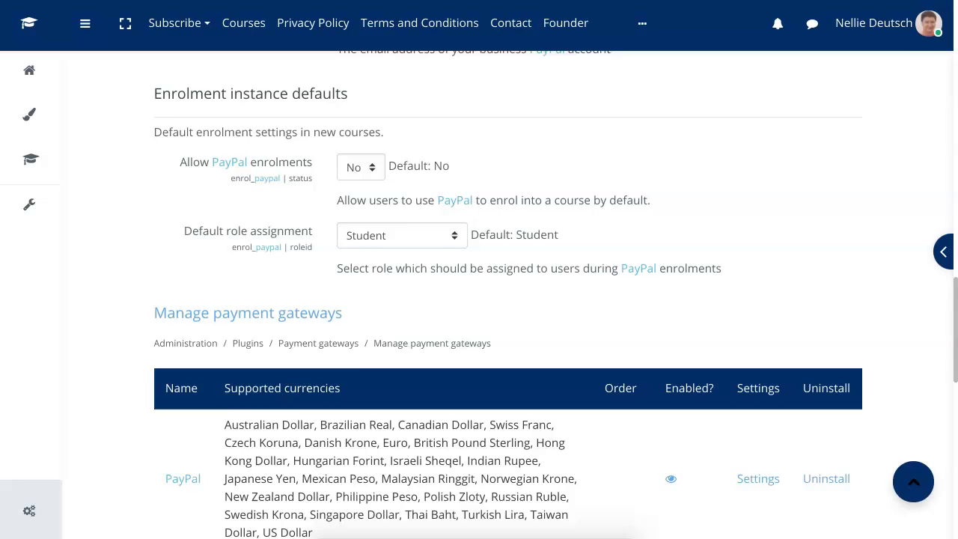
scroll("down", 3)
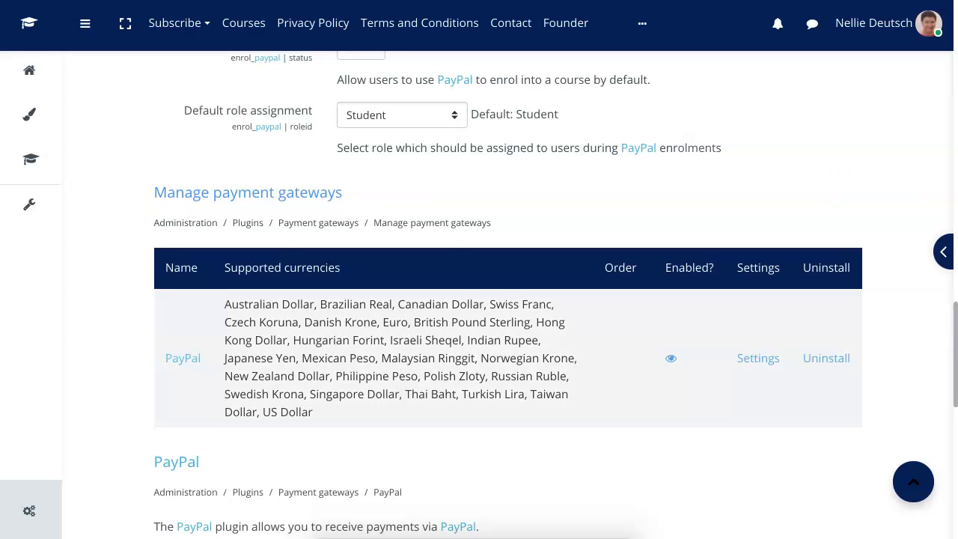
scroll("down", 3)
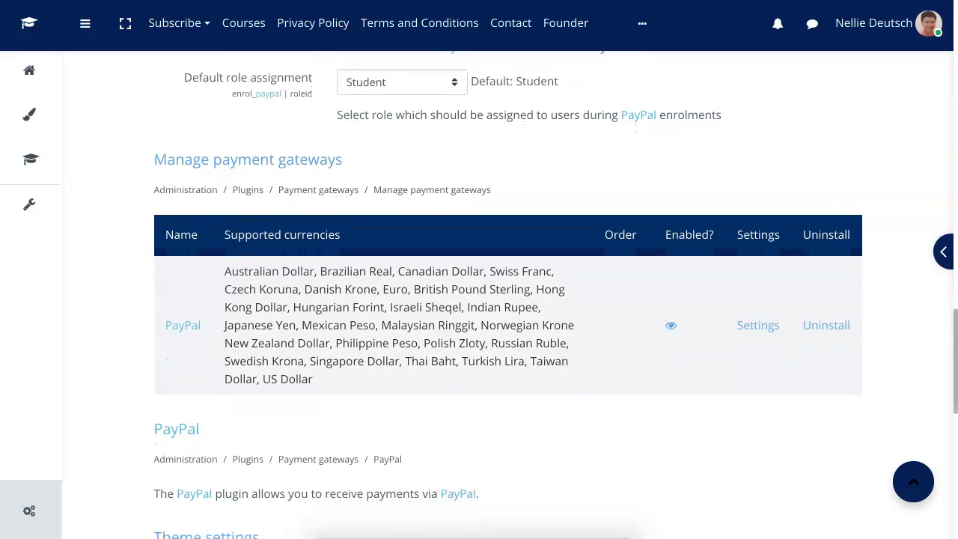
scroll("down", 3)
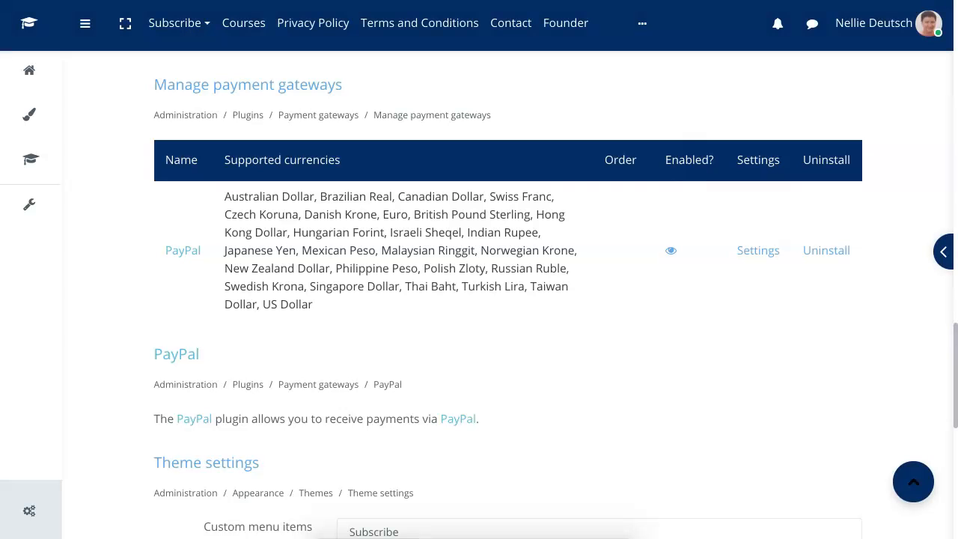
scroll("down", 3)
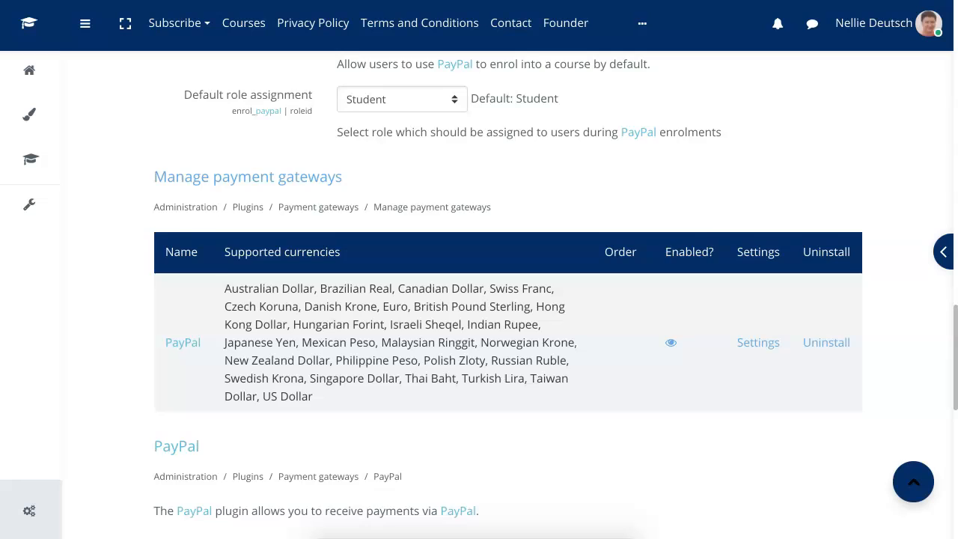
scroll("down", 3)
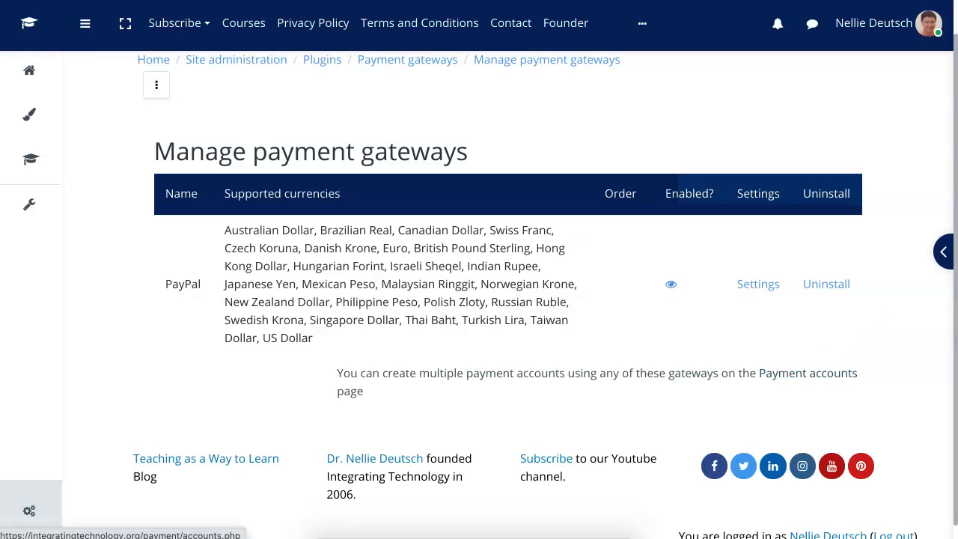
Go from Manage payment gateways to the Payment accounts page.
left_click(809, 372)
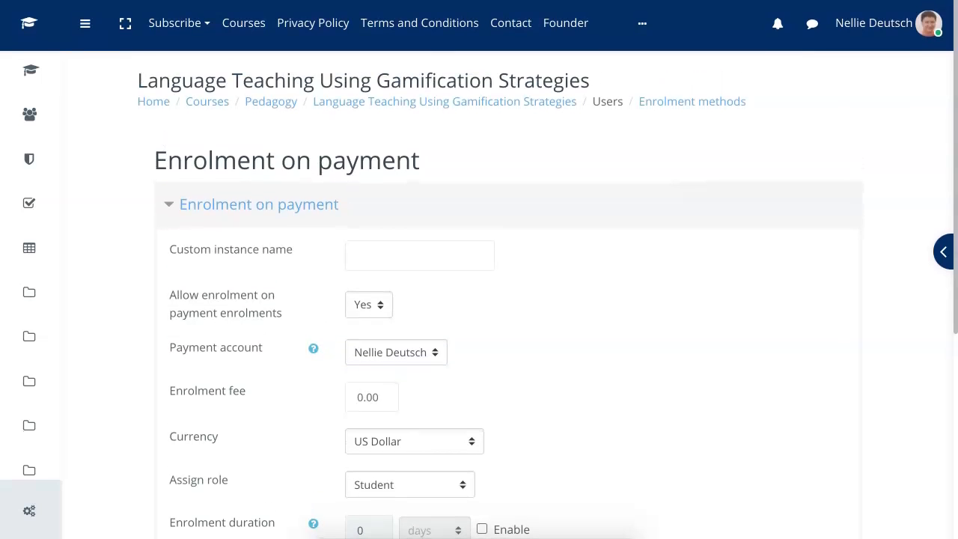
Choose the Nellie Deutsch PayPal account as the Enrolment on payment account, with US Dollar currency.
scroll("down", 3)
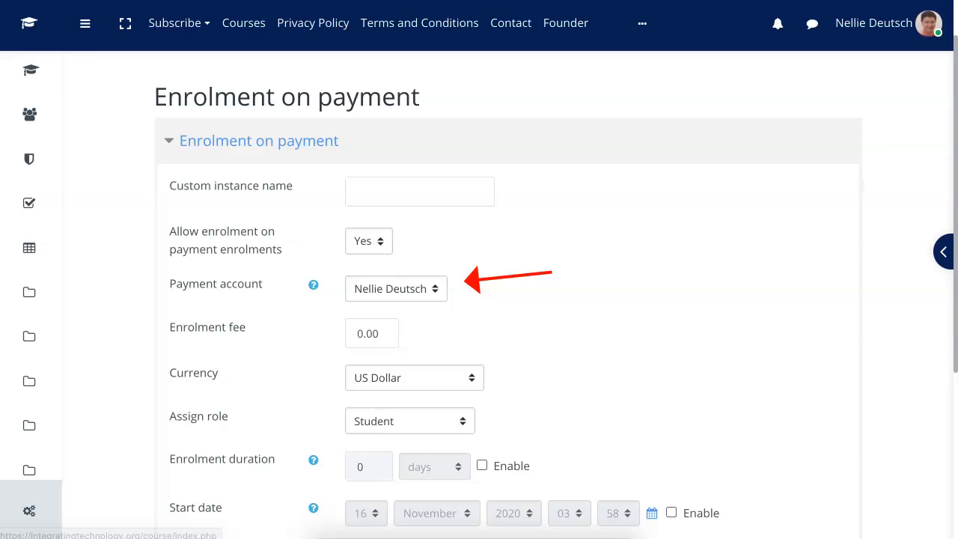
left_click(396, 287)
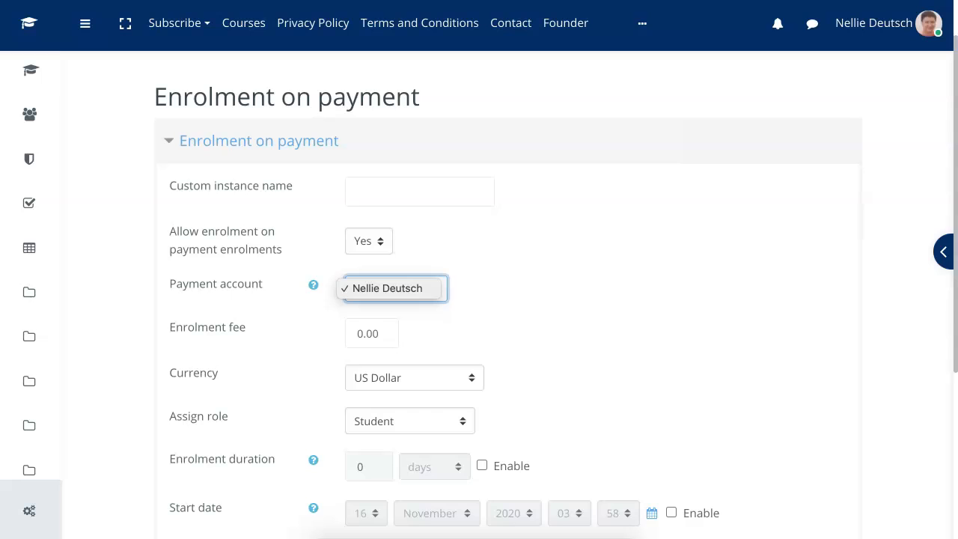
left_click(395, 288)
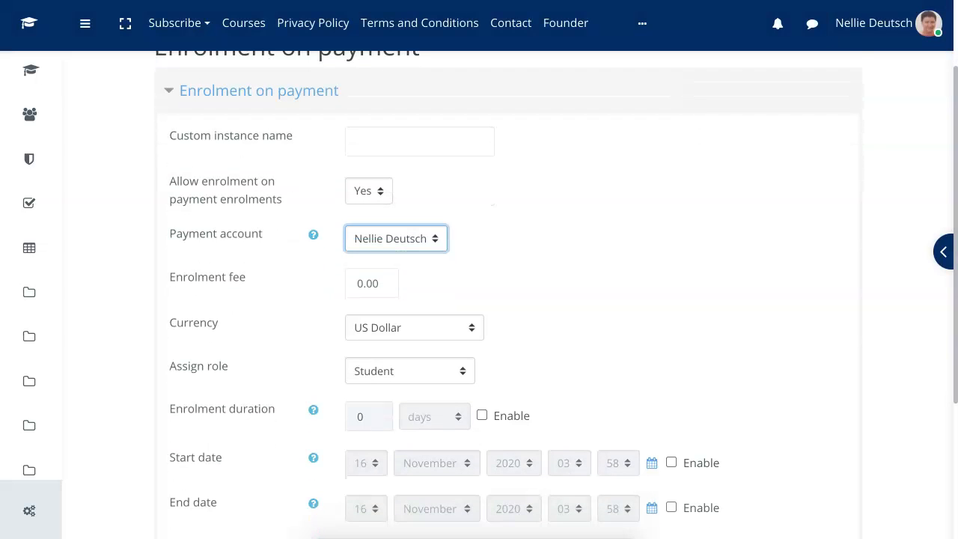
scroll("down", 3)
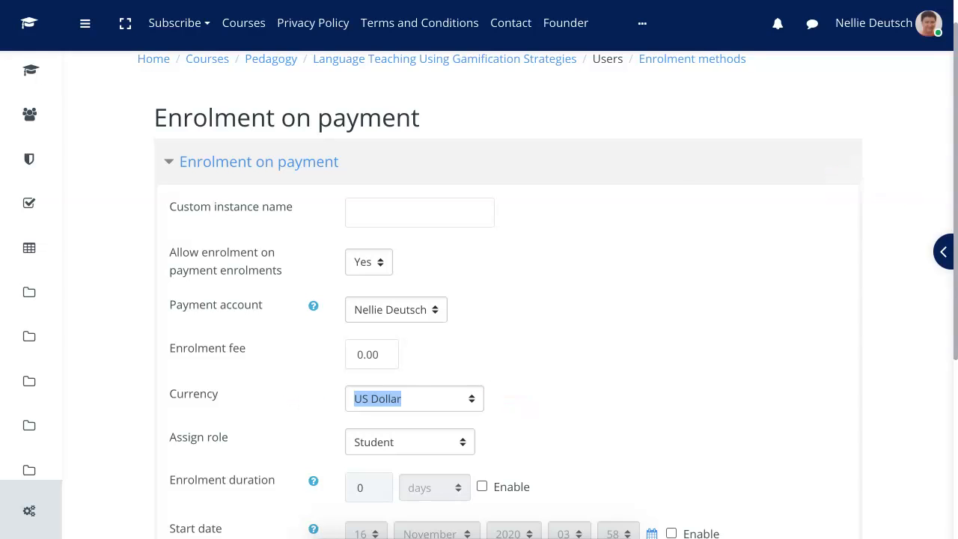
left_click(413, 398)
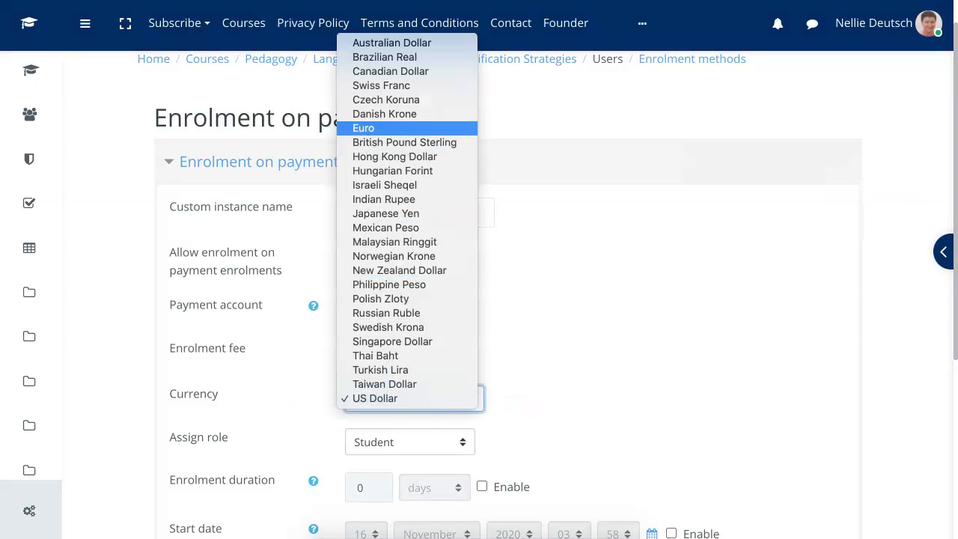
left_click(375, 398)
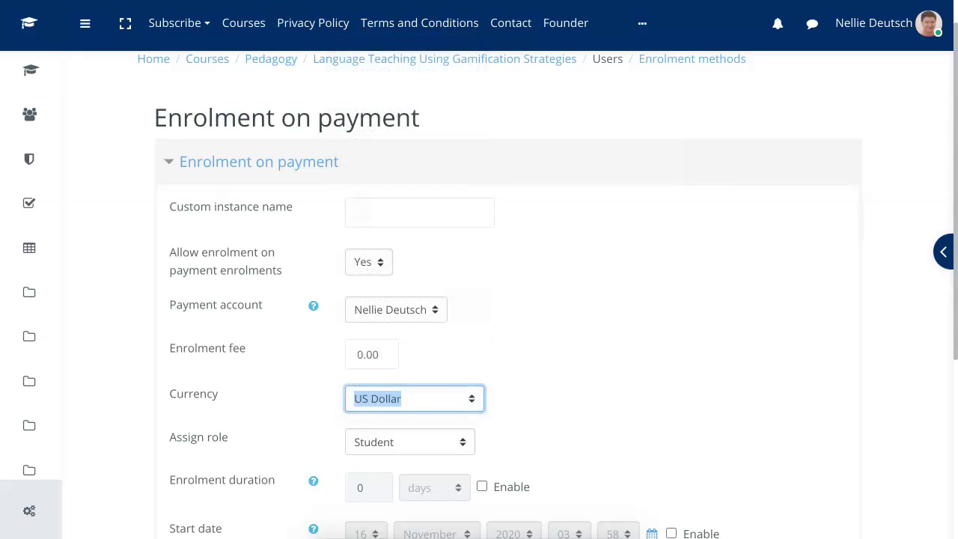